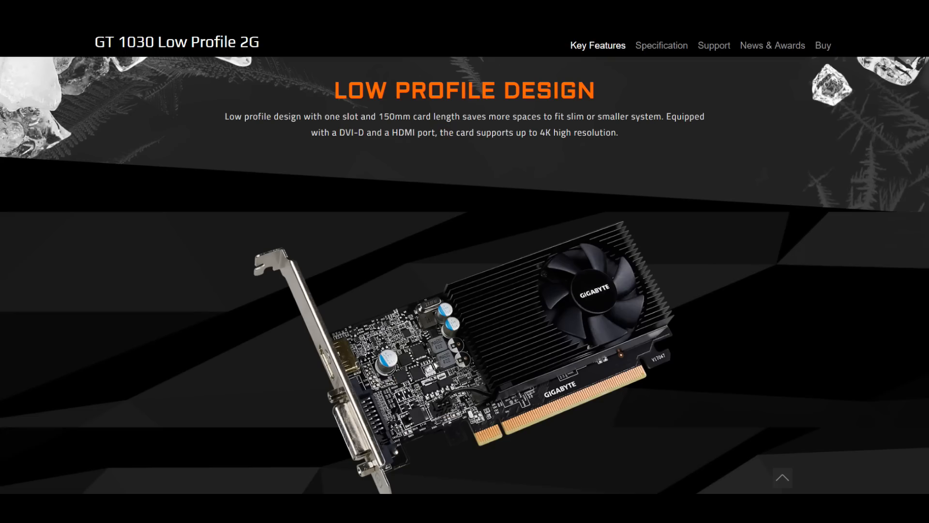
Select BIOS Setup from the one-time boot menu to reach System Information.
left_click(660, 45)
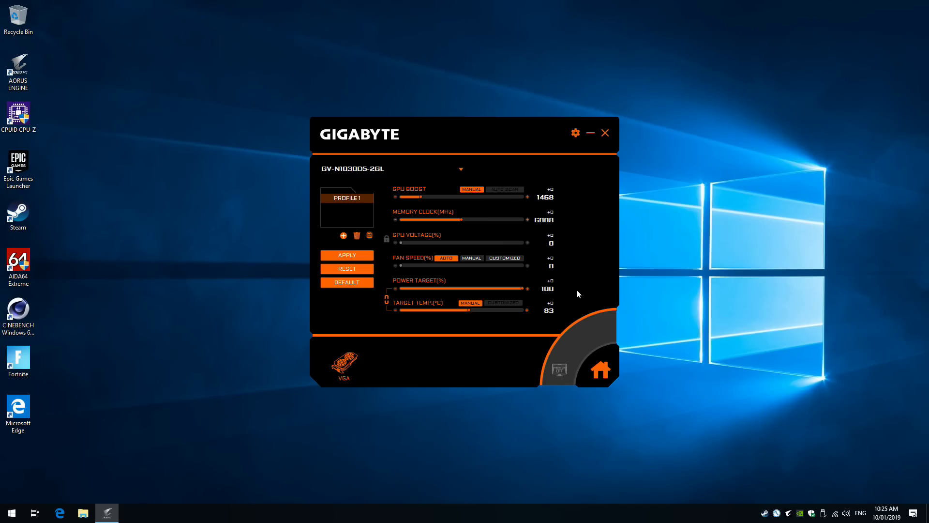
mouse_move(400, 293)
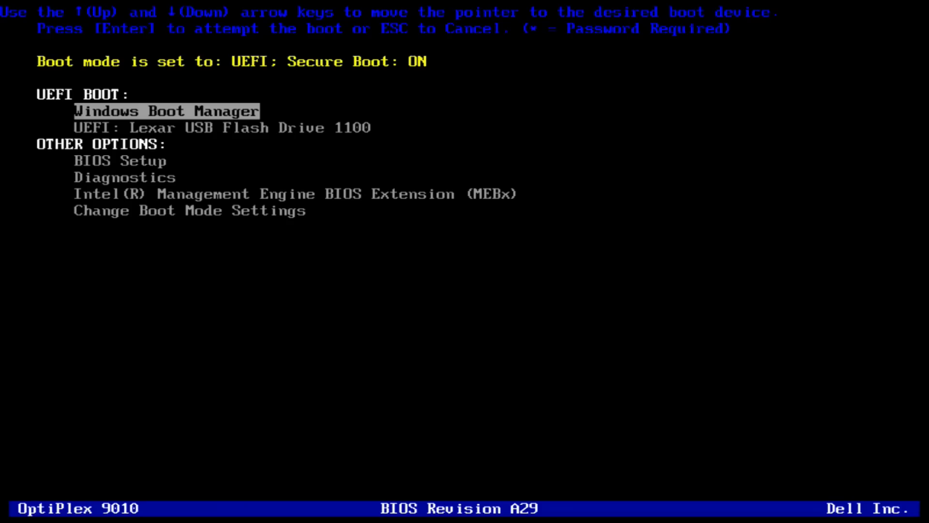
key("Down")
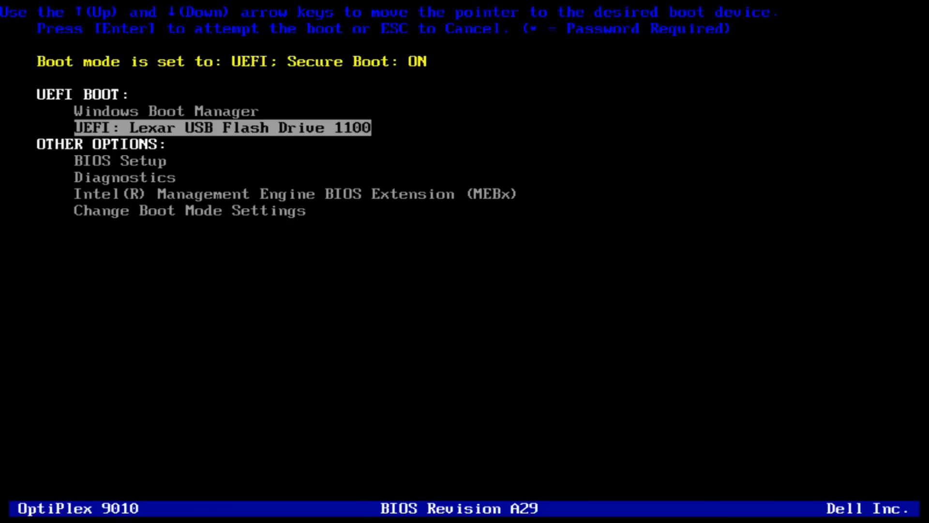
key("enter")
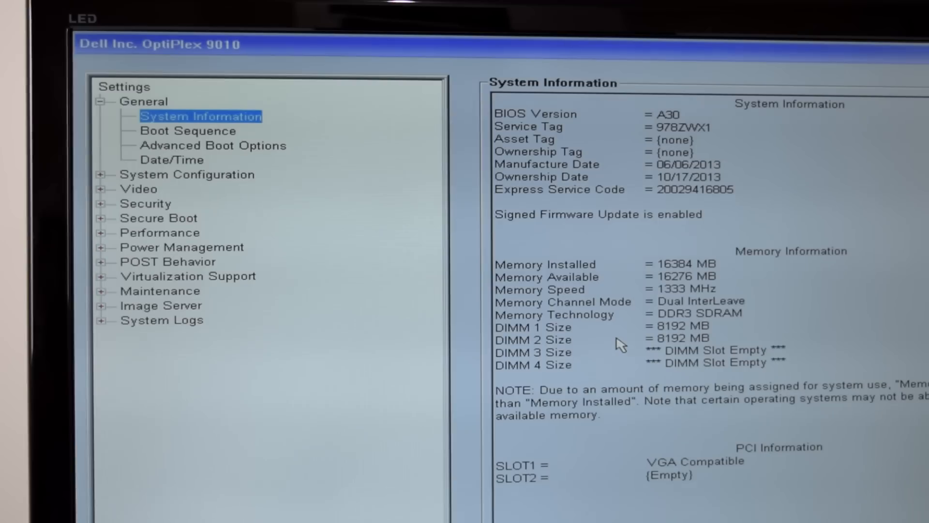
View Boot Sequence and Date/Time, then expand System Configuration to show Integrated NIC (Enabled).
left_click(187, 130)
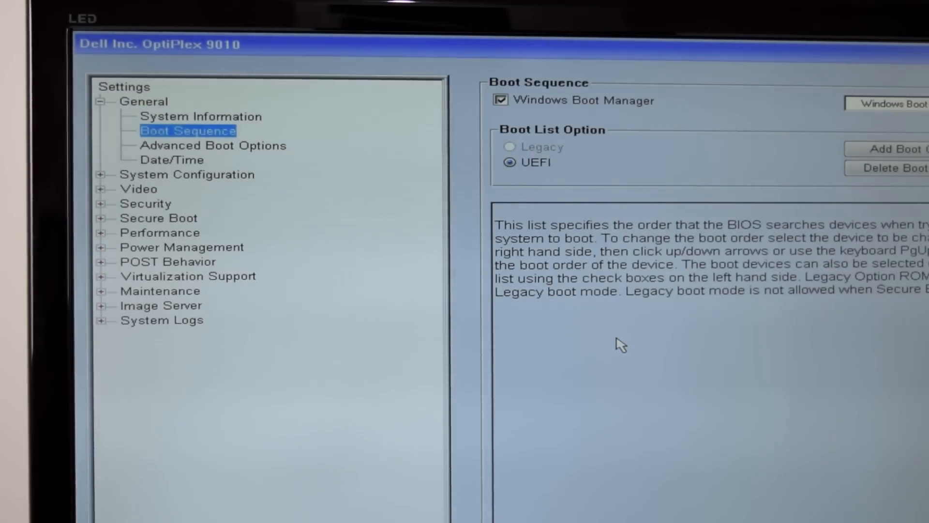
left_click(172, 159)
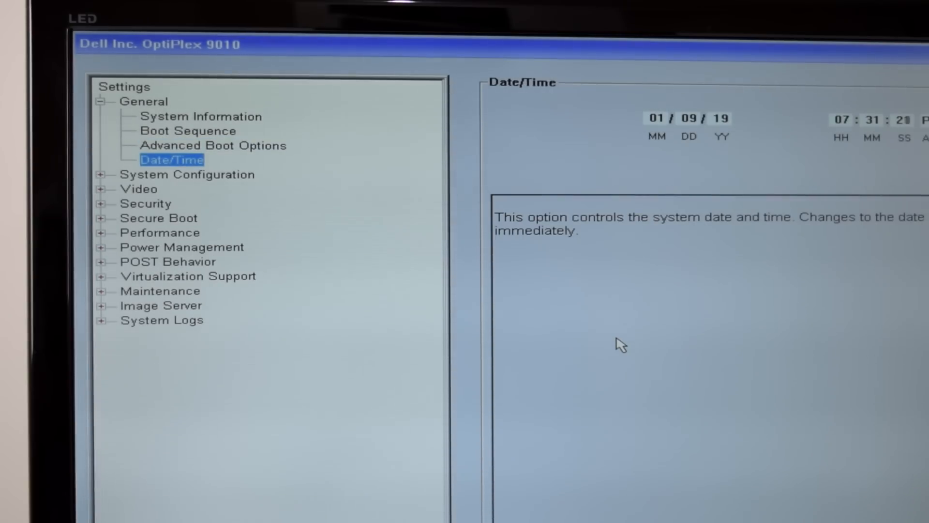
left_click(187, 174)
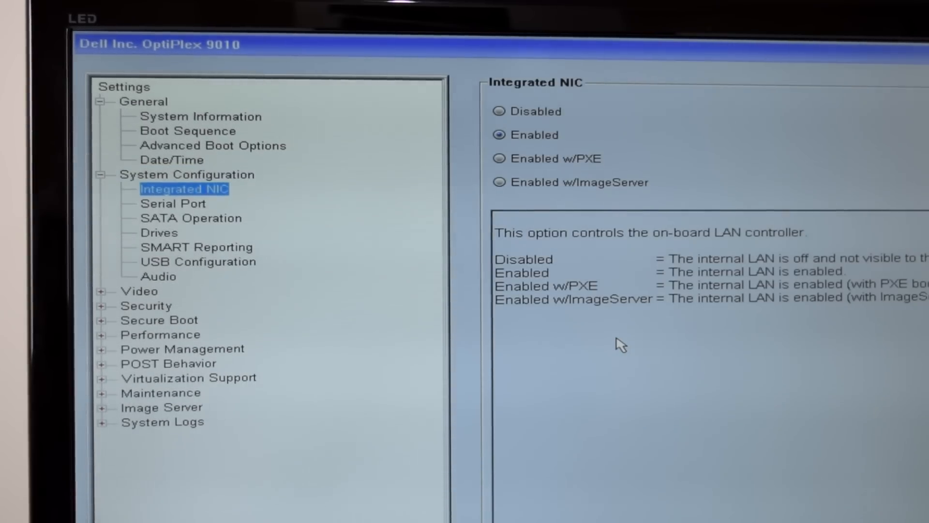
left_click(173, 203)
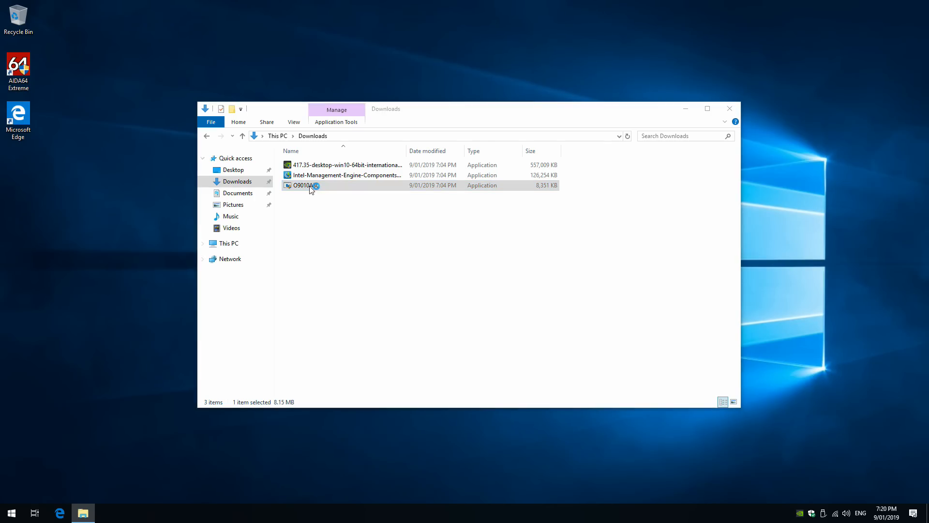
Run O9010A30 from Downloads, allow UAC, accept the warning, and confirm replacing A29 with A30.
double_click(306, 185)
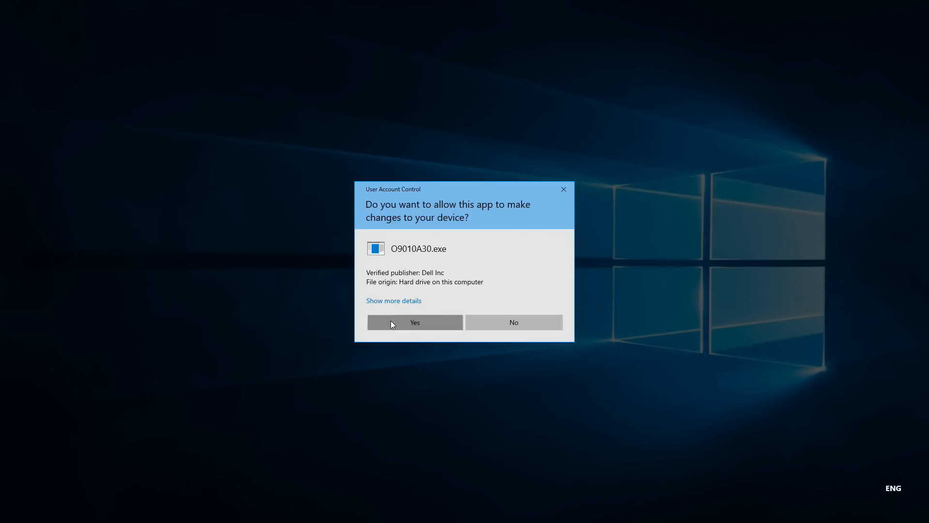
left_click(414, 322)
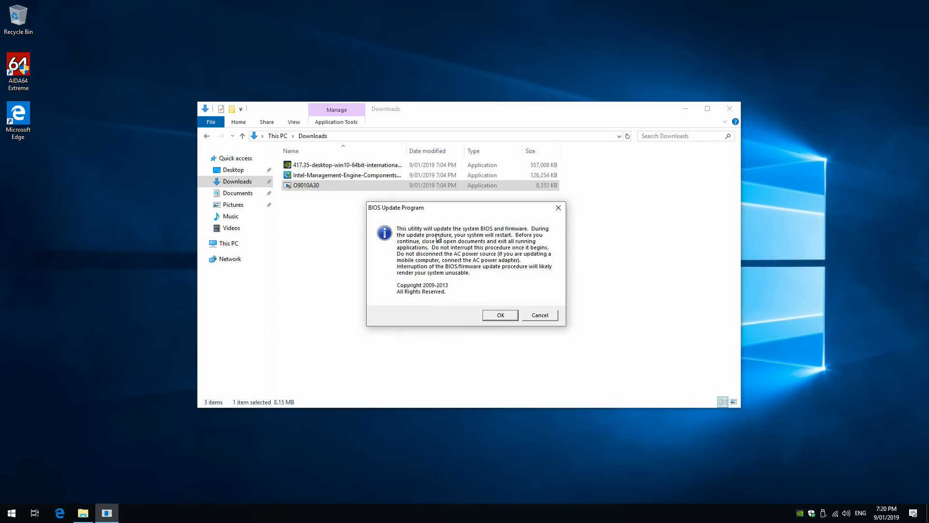
mouse_move(449, 275)
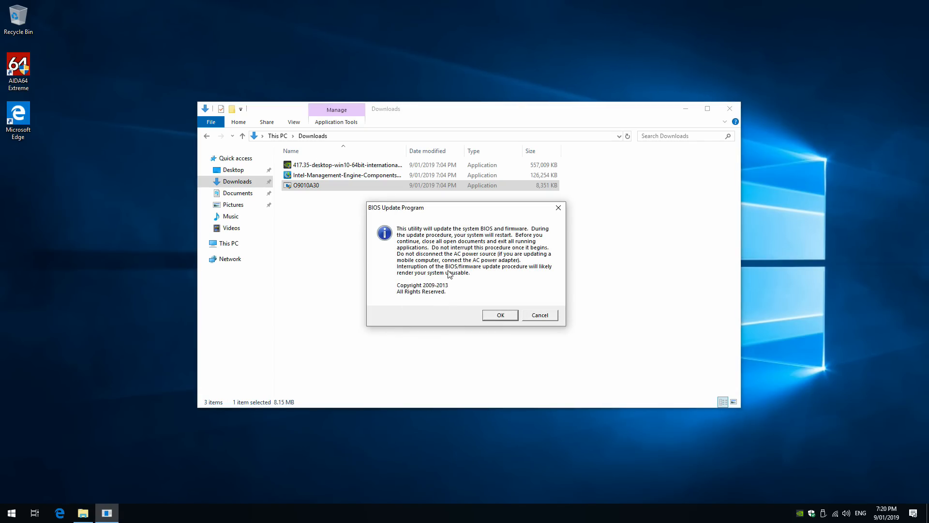
left_click(498, 314)
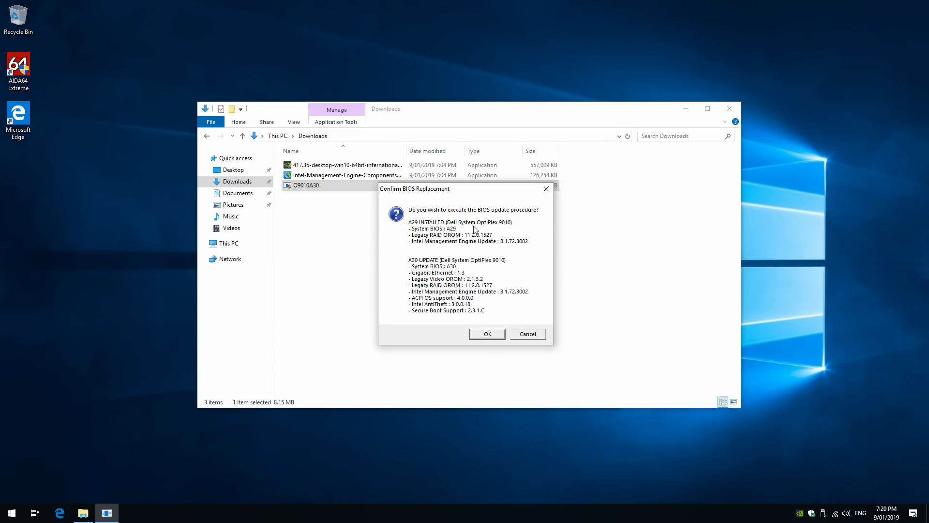
mouse_move(459, 236)
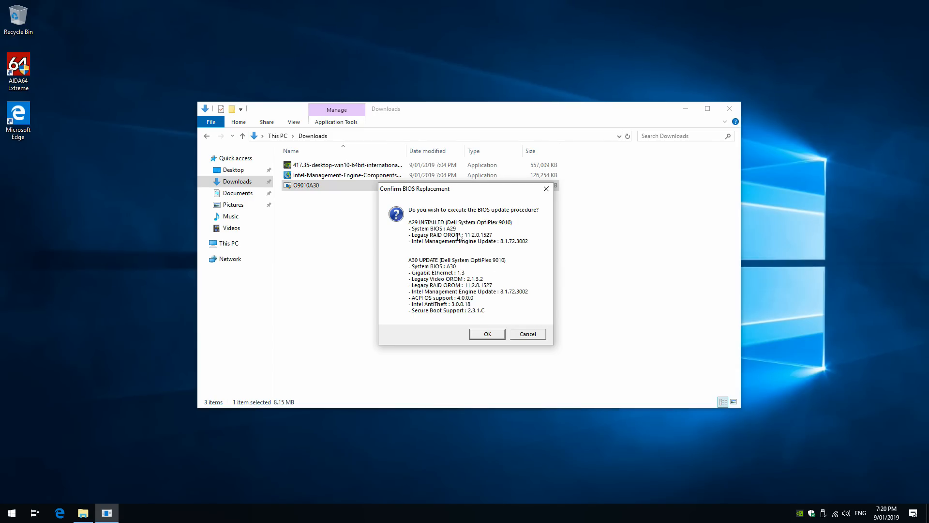
left_click(486, 334)
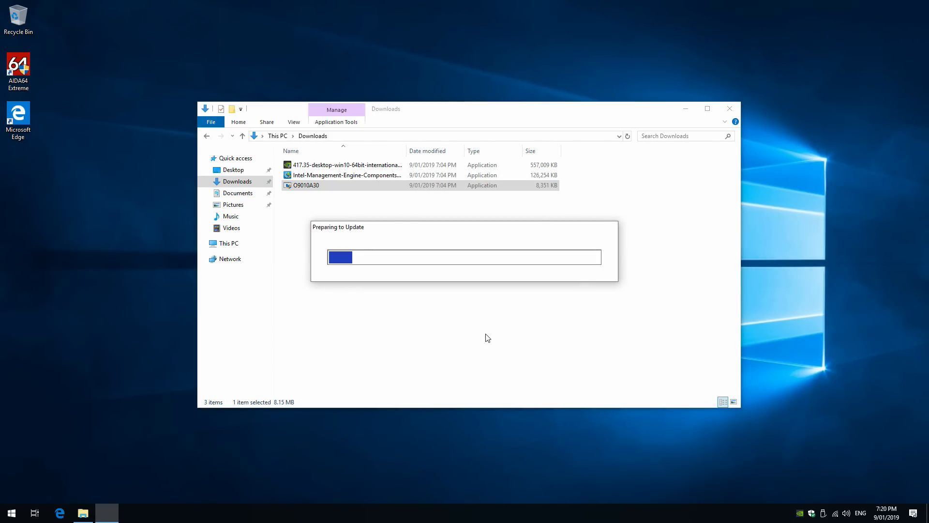